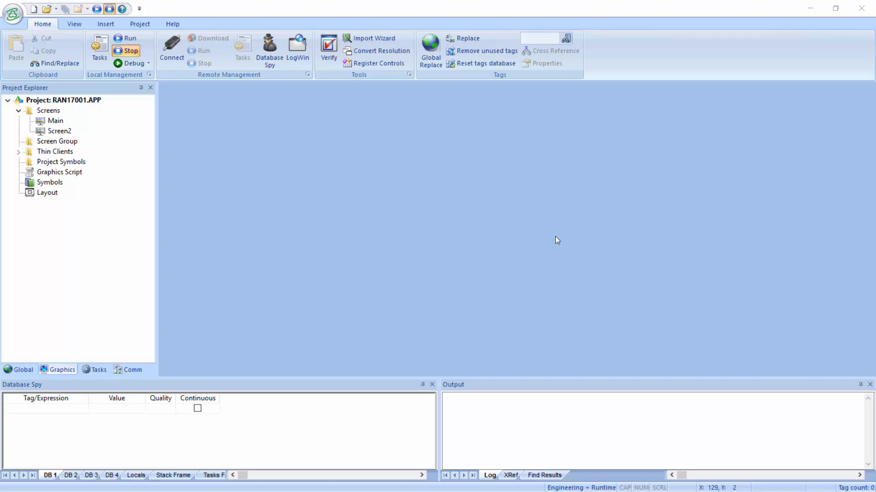
mouse_move(109, 159)
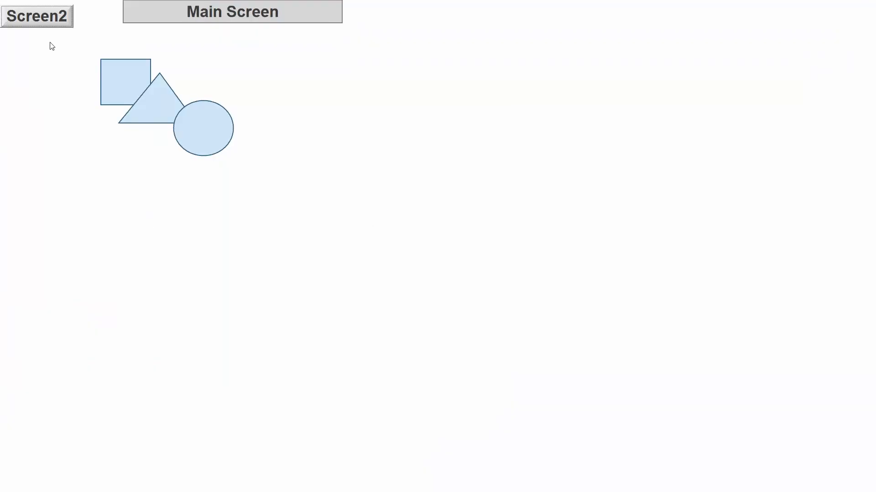
Step: Close the running preview, then open the Main screen and its VBScript screen script
left_click(39, 15)
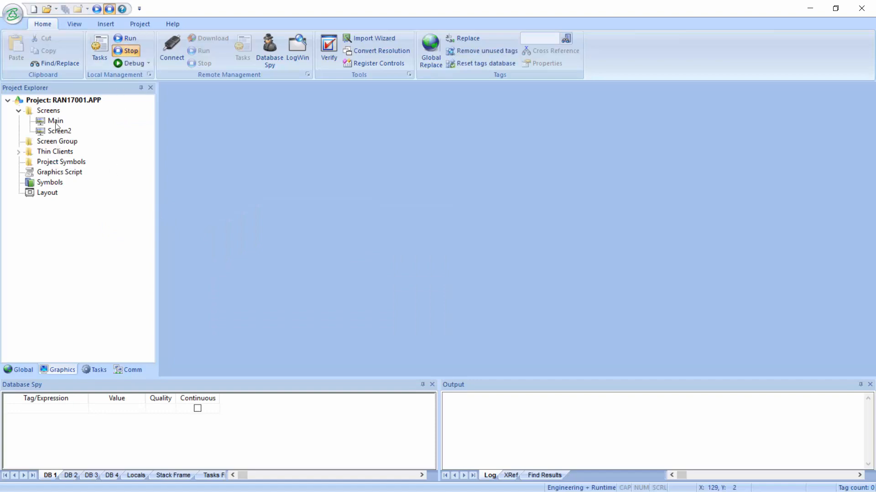
double_click(56, 121)
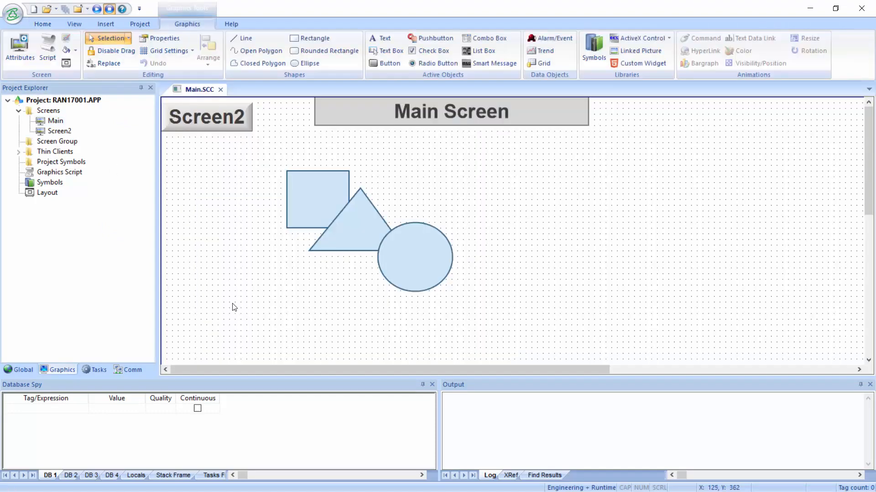
mouse_move(228, 301)
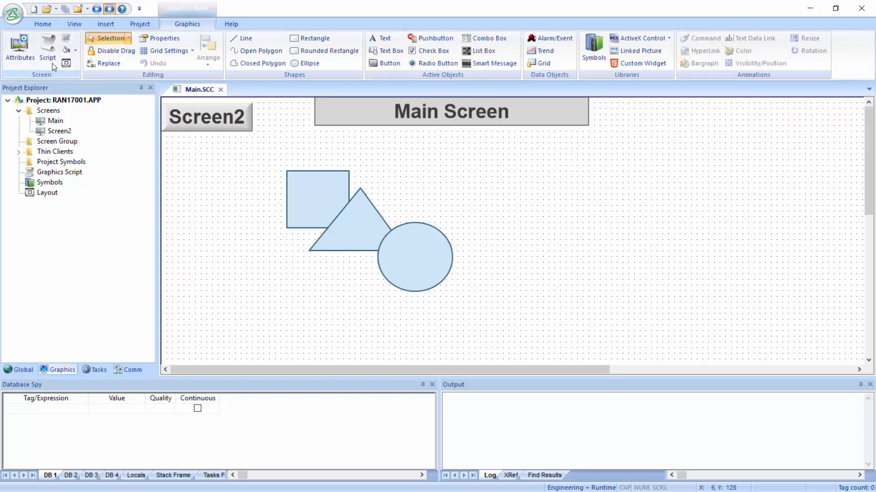
right_click(179, 222)
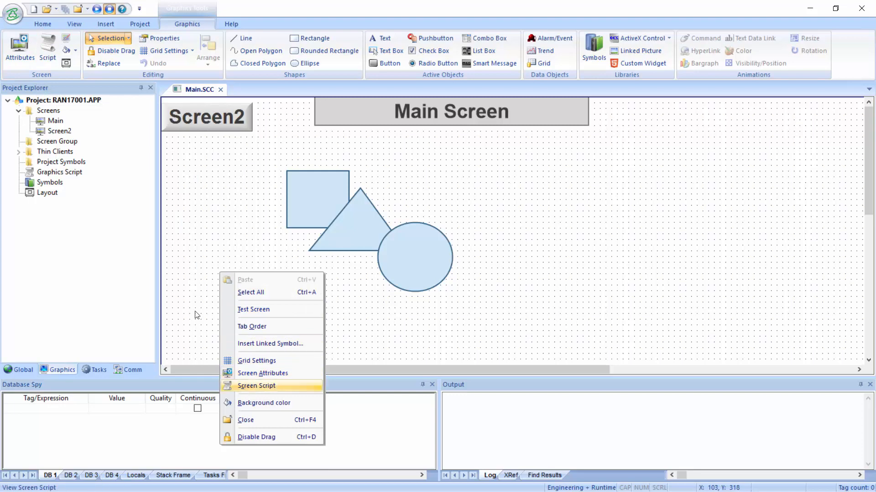
left_click(256, 385)
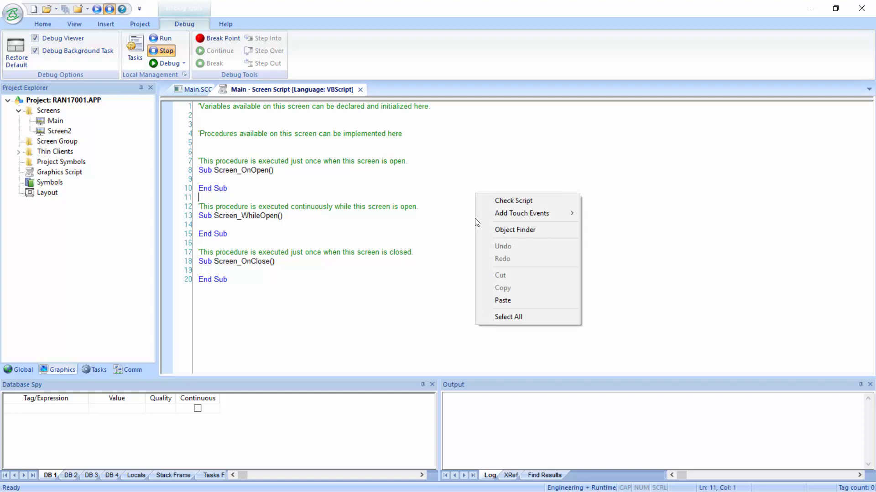
mouse_move(521, 213)
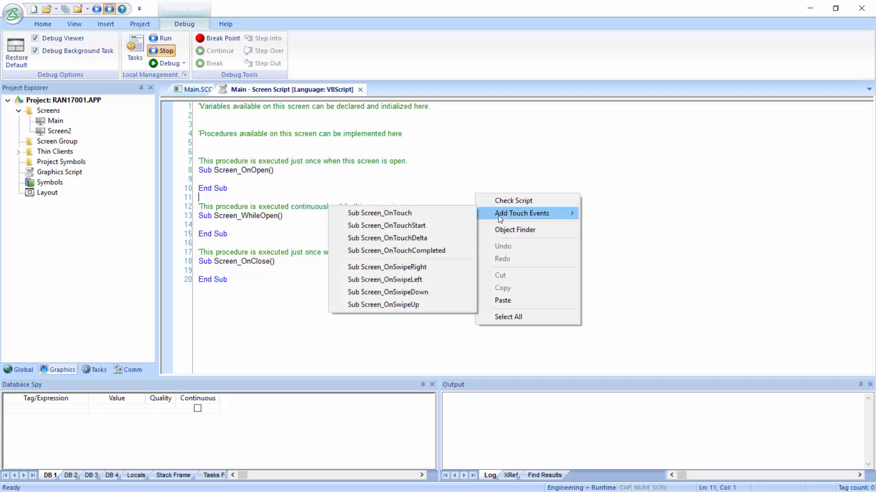
mouse_move(409, 309)
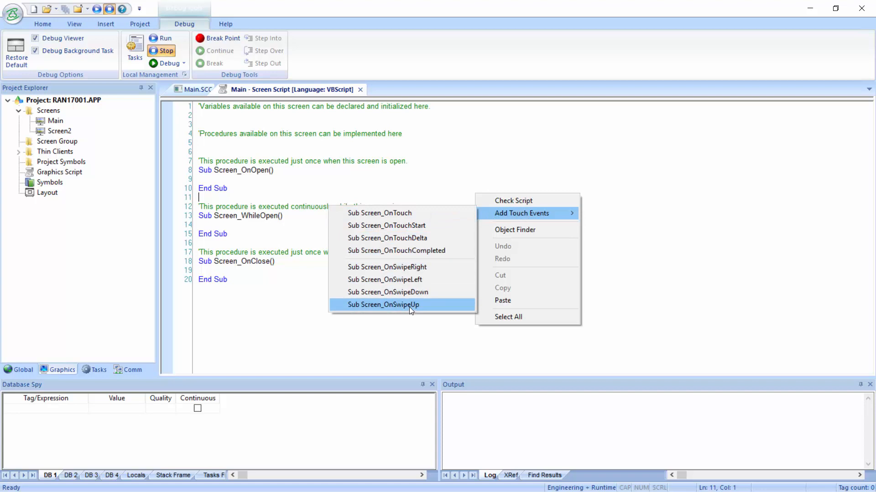
mouse_move(389, 280)
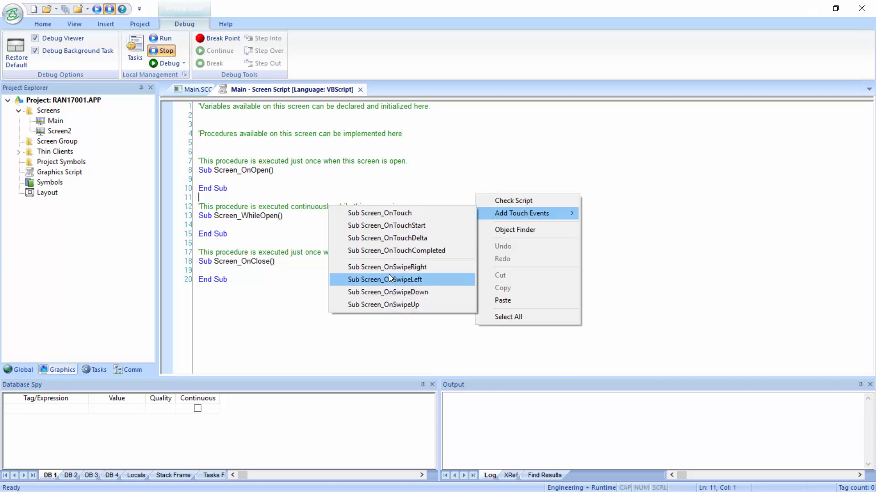
mouse_move(392, 282)
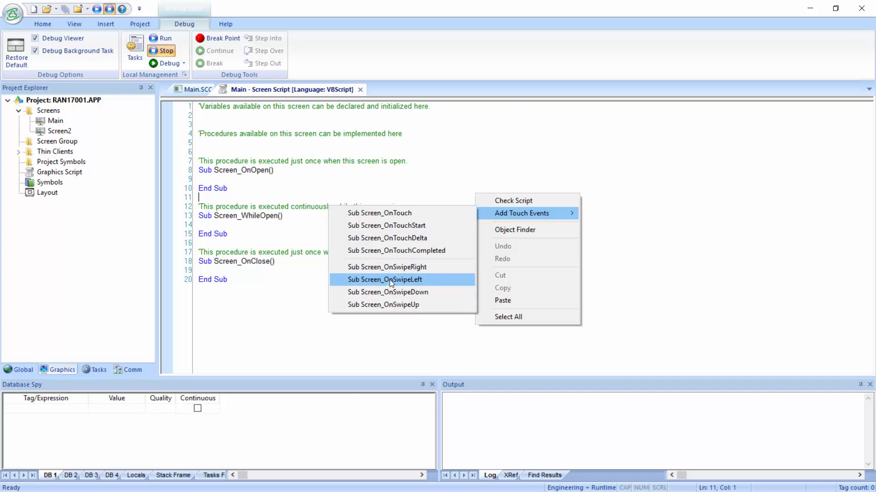
Step: Insert an empty Screen_OnSwipeLeft touch-event procedure into Main's script and place the cursor inside
left_click(384, 280)
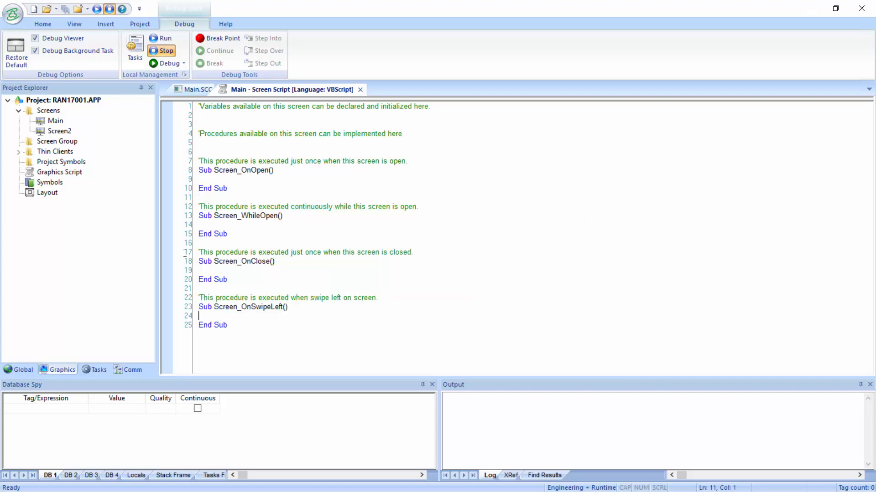
left_click(301, 318)
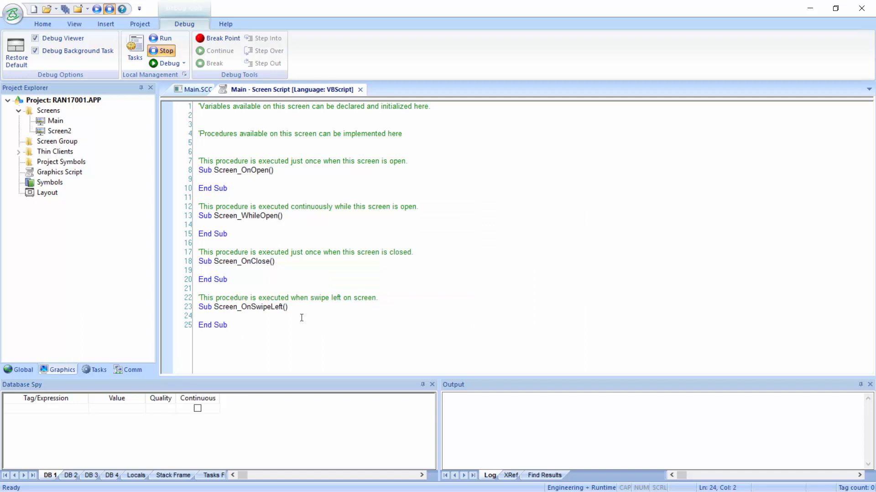
Step: Write $Open("Screen2") in Main's OnSwipeLeft procedure and save the script
type("$")
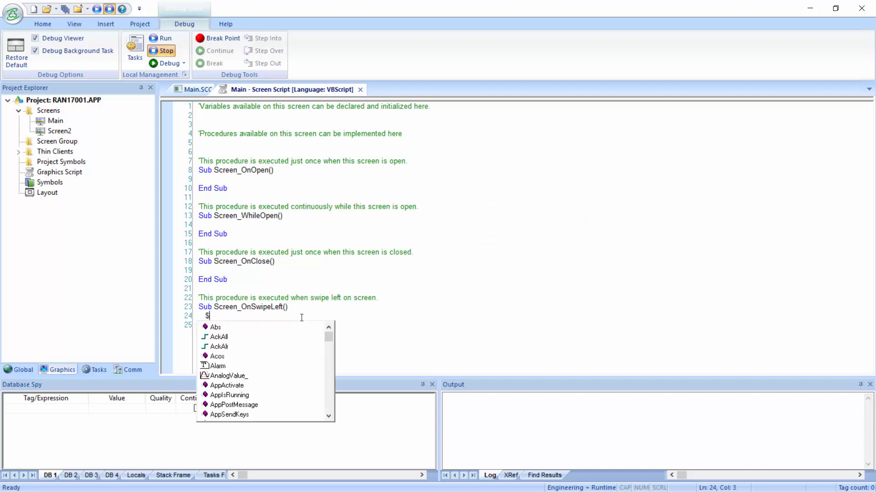
type("Open(")
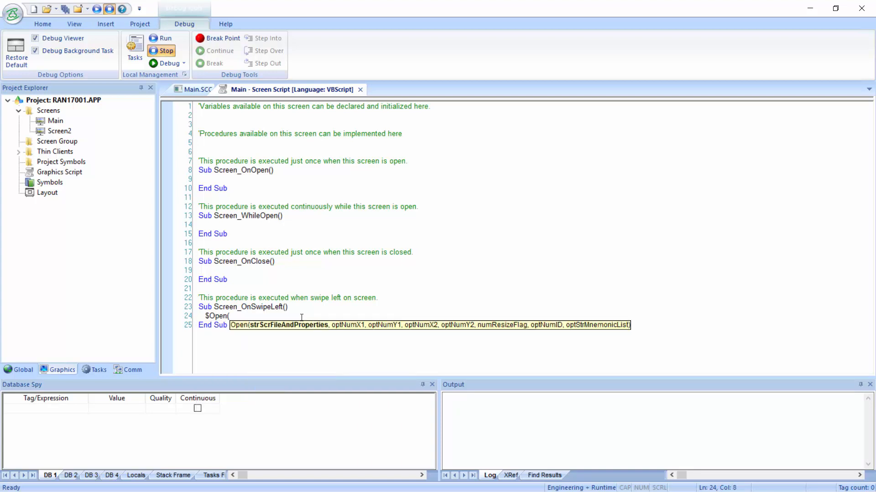
type("\"S")
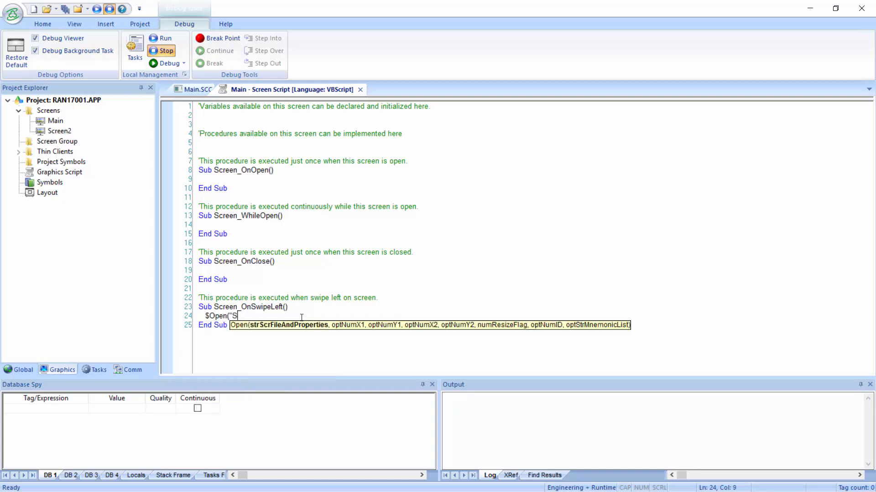
type("creen")
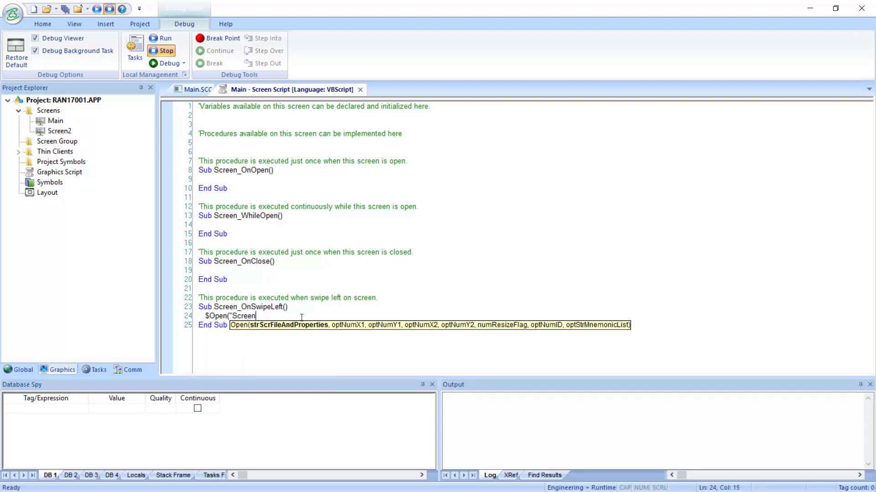
type("2\")")
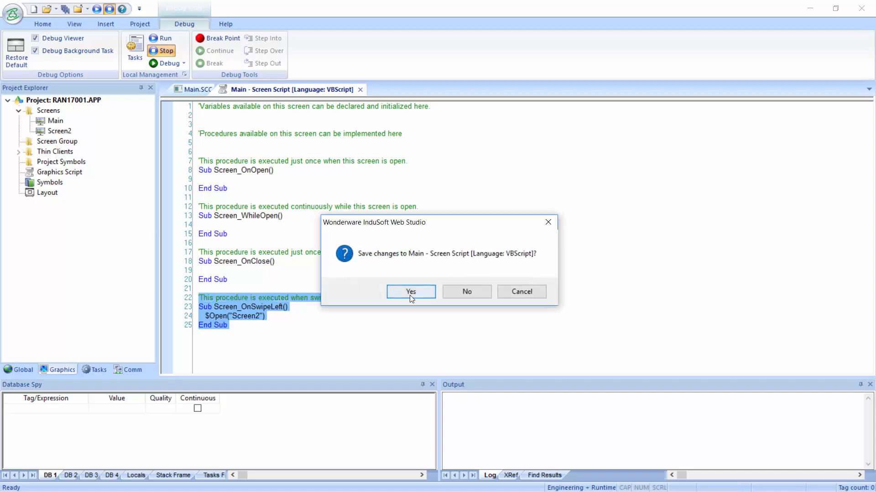
left_click(410, 292)
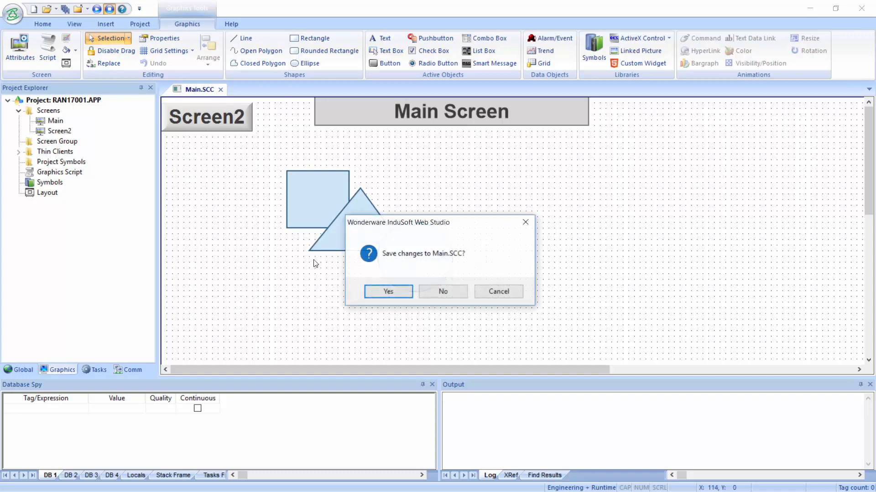
Step: Save Main, give Screen2 an OnSwipeLeft procedure calling $Open("Main"), and save it
left_click(388, 292)
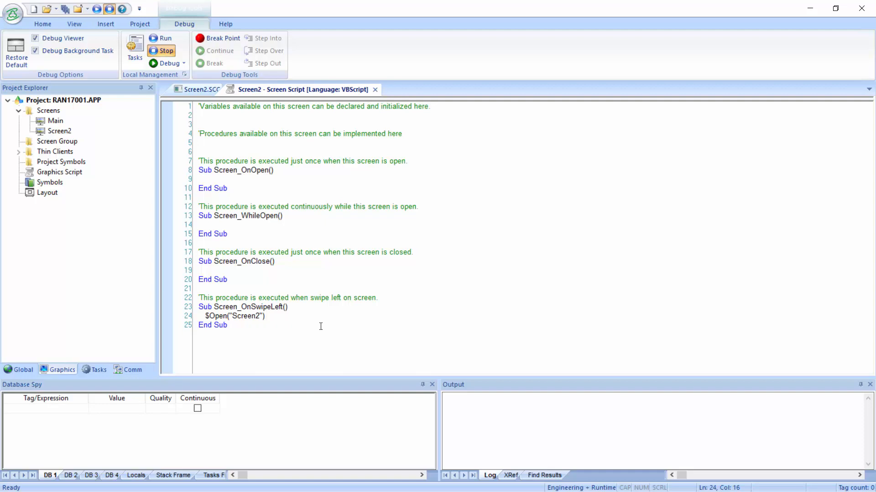
type("Mail")
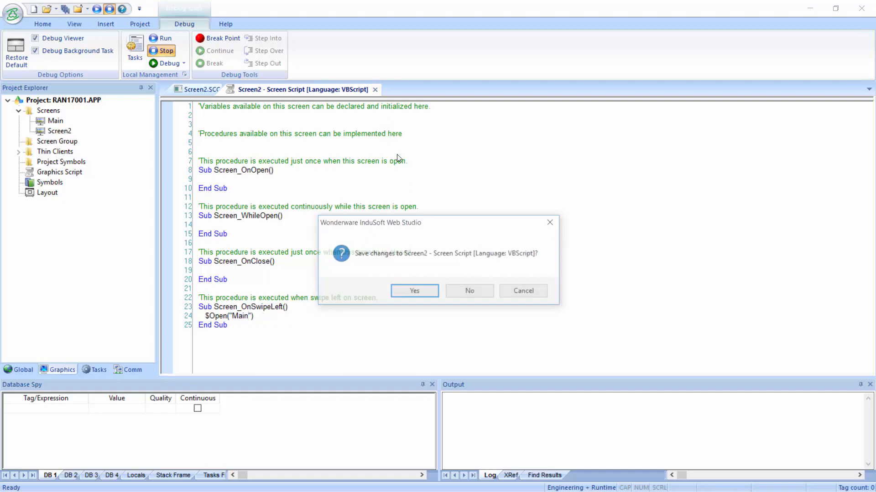
left_click(414, 291)
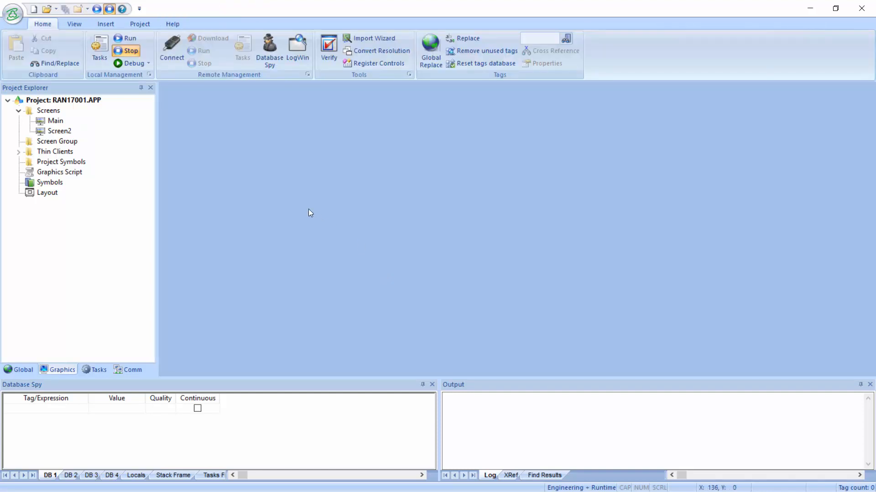
Step: In Viewer settings, set the Multi Touch screen style to Replace(Partial) and confirm
left_click(140, 24)
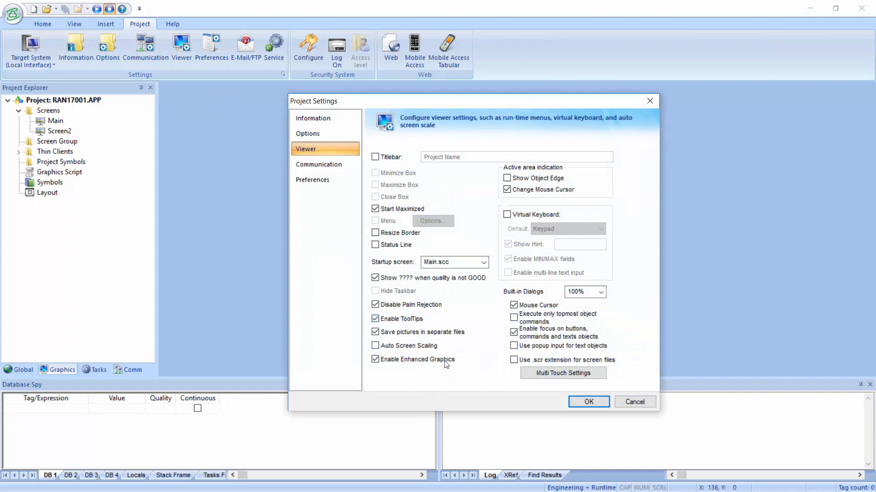
left_click(563, 373)
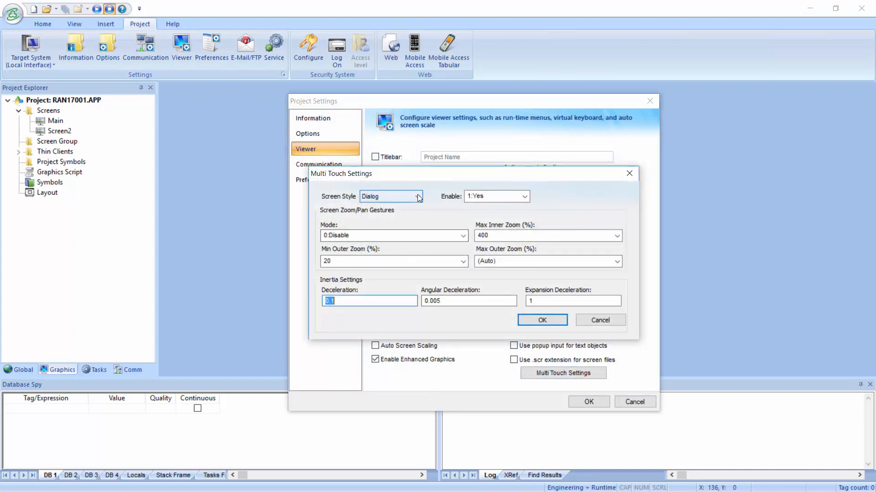
left_click(417, 196)
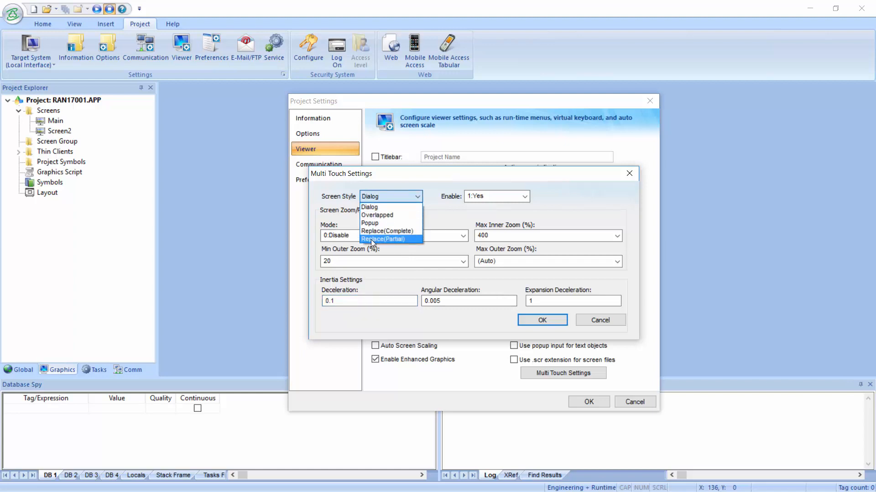
left_click(387, 240)
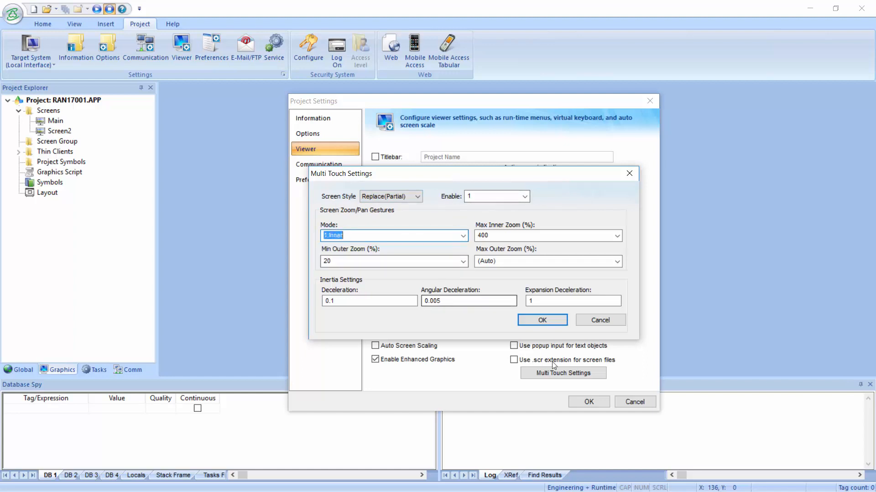
left_click(541, 320)
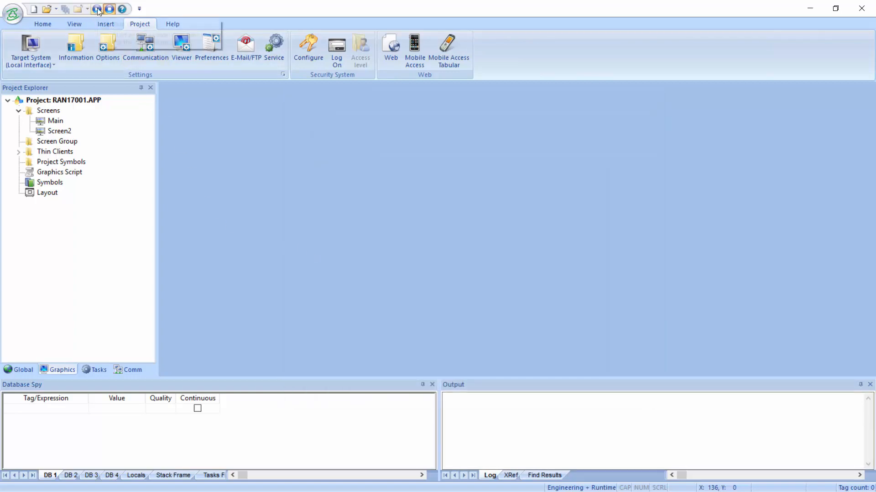
Step: Run the project, go from Main to Screen2, then return to Main
left_click(97, 9)
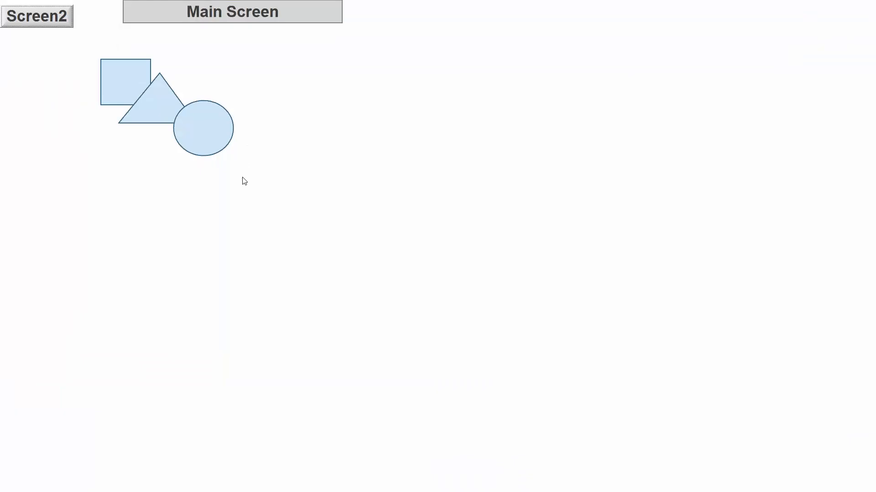
mouse_move(226, 210)
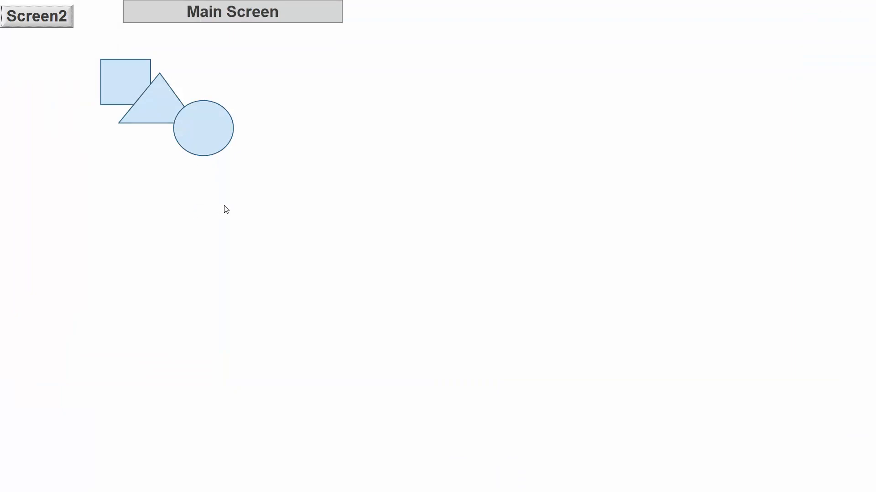
mouse_move(226, 258)
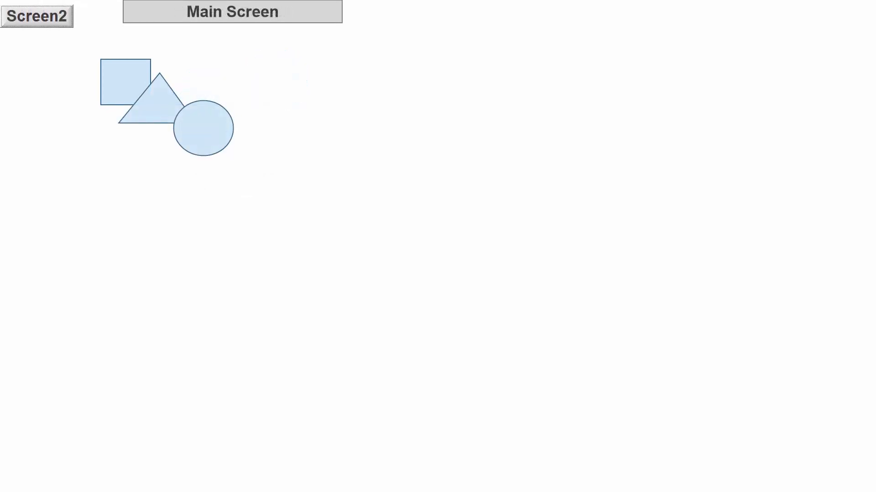
left_click(37, 16)
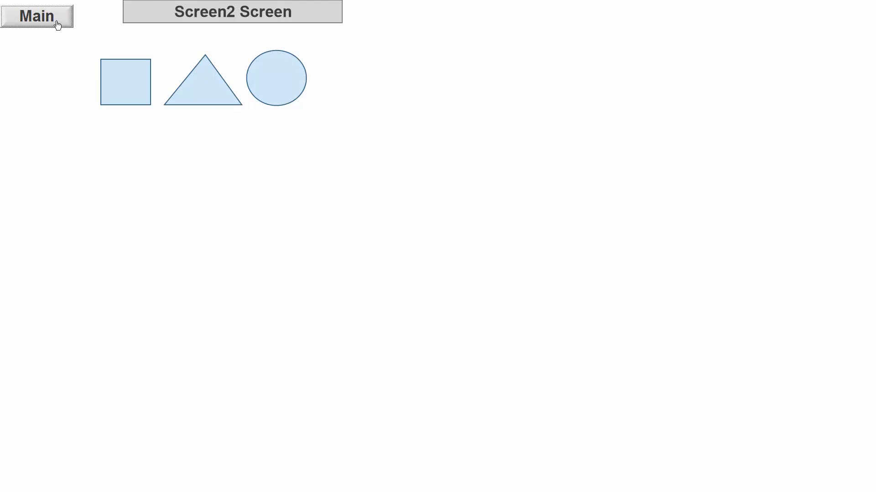
left_click(36, 15)
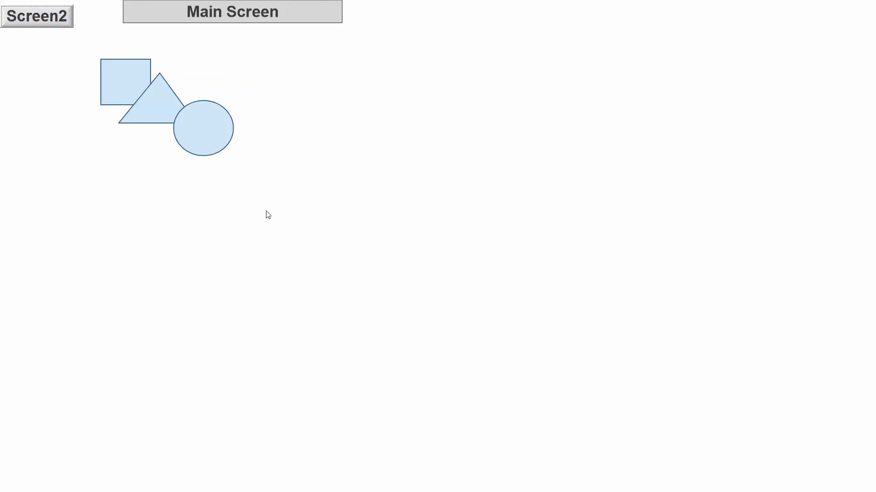